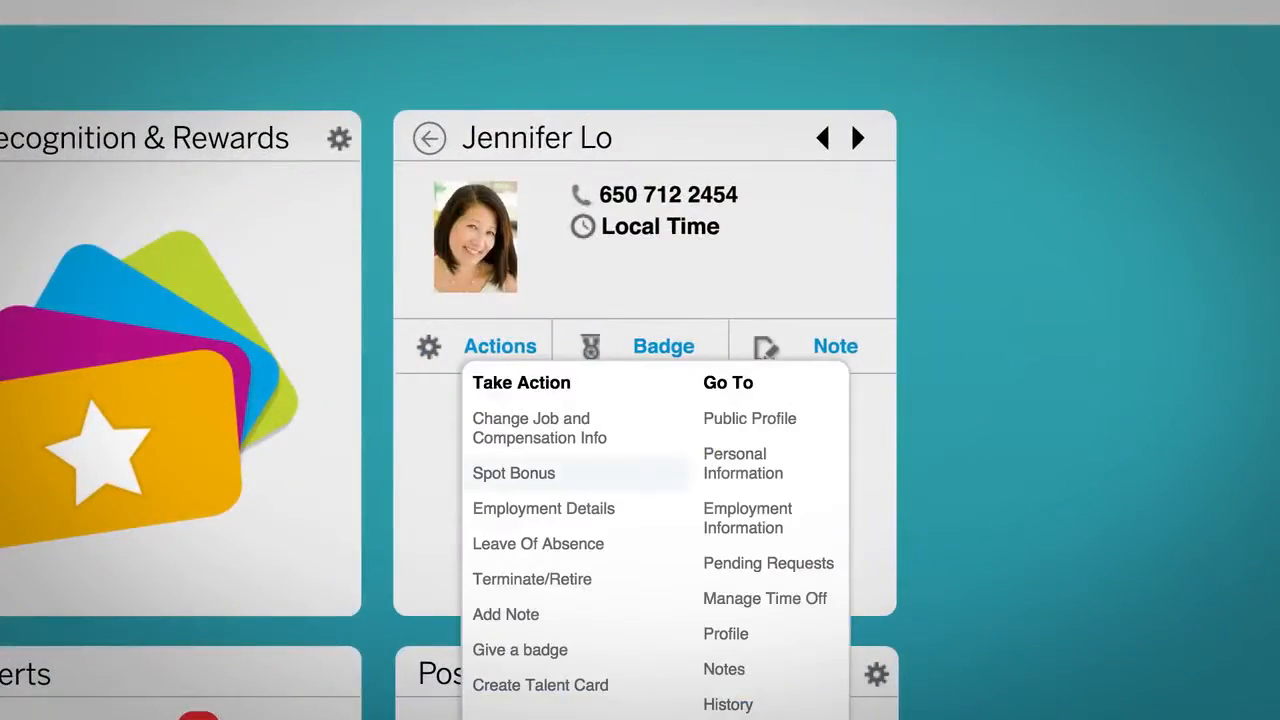
Show the Take Action / Go To menu for the employee on the people card
left_click(512, 472)
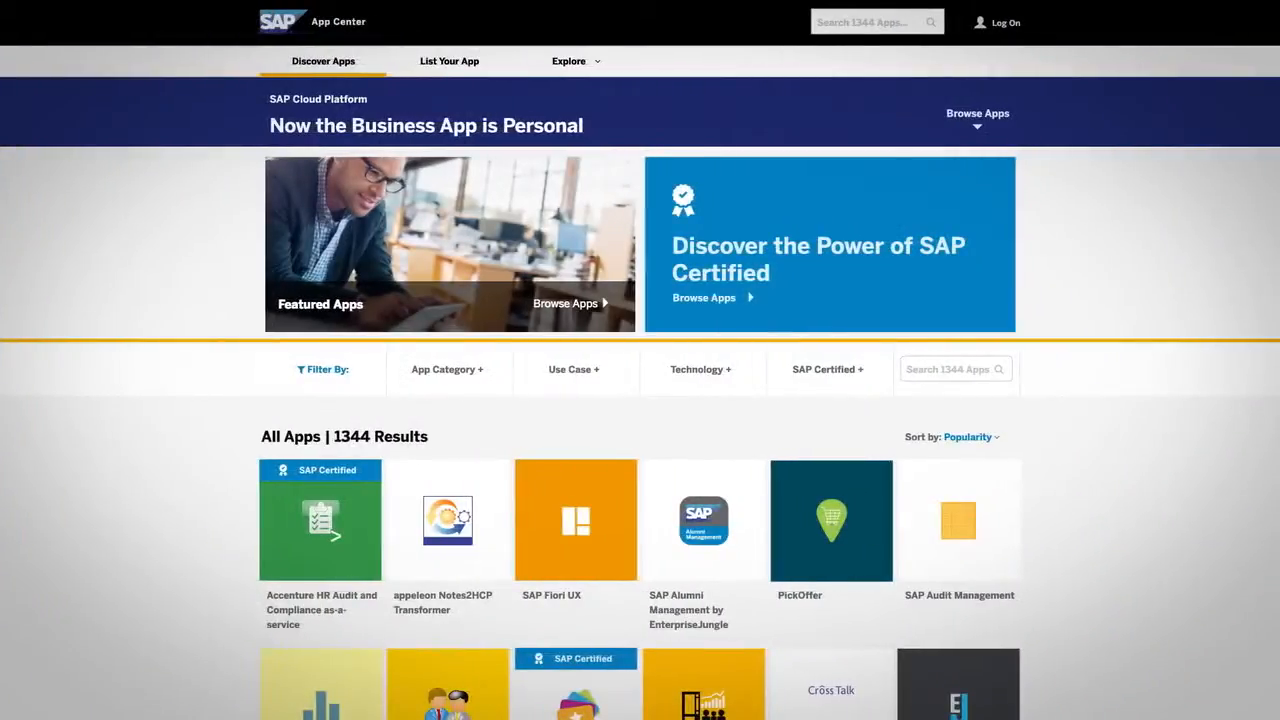
View the SAP Alumni Management by EnterpriseJungle listing and its details
left_click(704, 520)
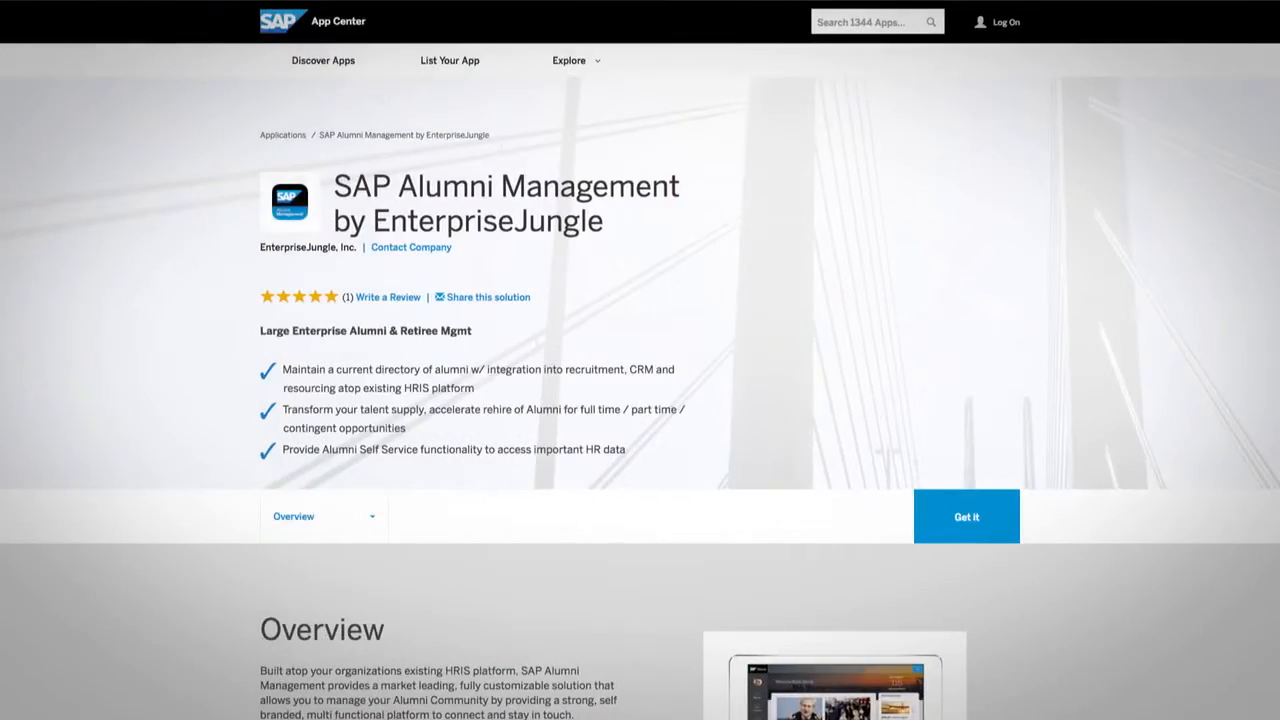
scroll("down", 3)
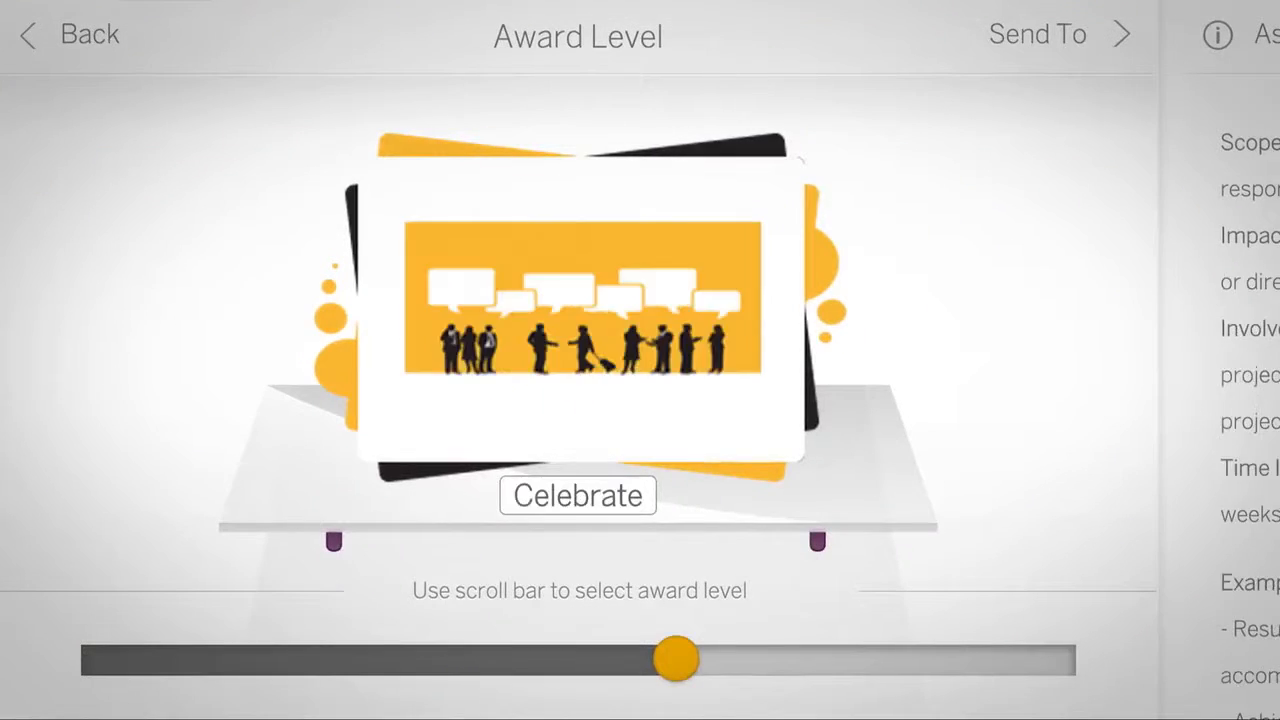
Proceed from the Celebrate award level to selecting the award's recipients
left_click(1036, 32)
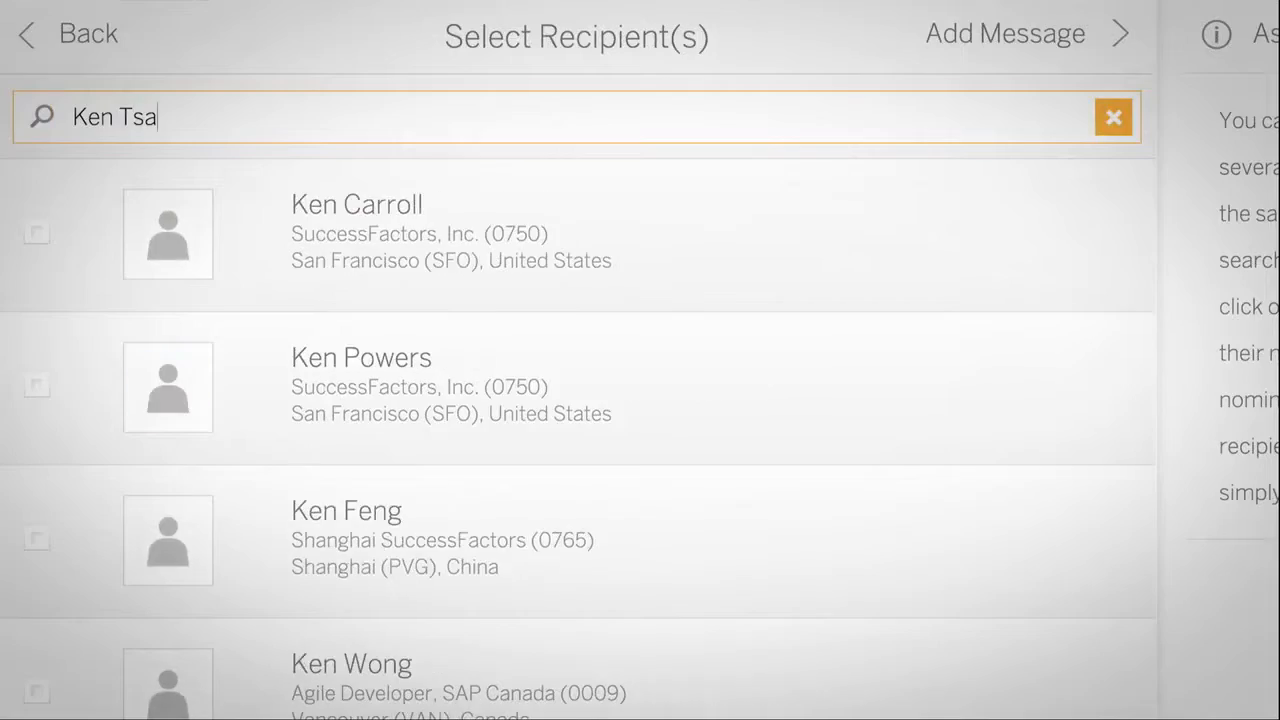